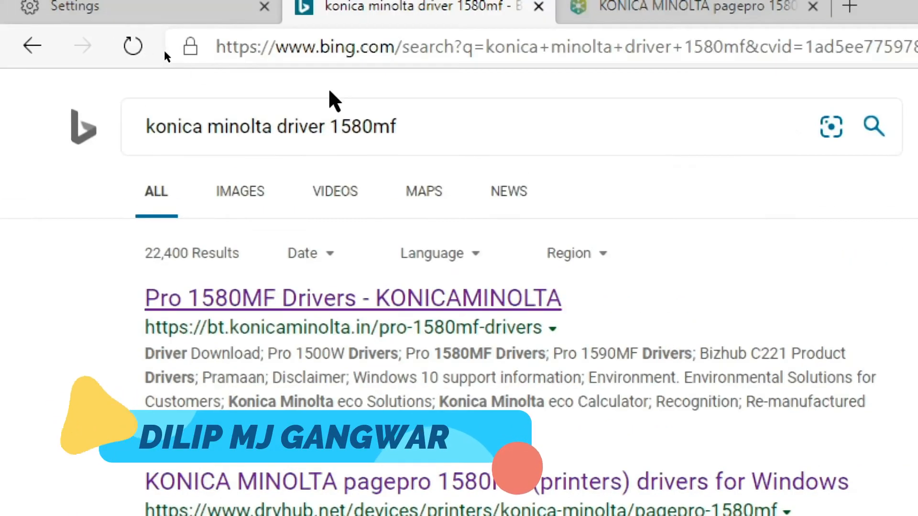
Step: Open the drvhub.net result for pagepro 1580MF drivers and launch the downloaded DriverHub installer
{"action": "triple_click", "coordinate": [269, 127]}
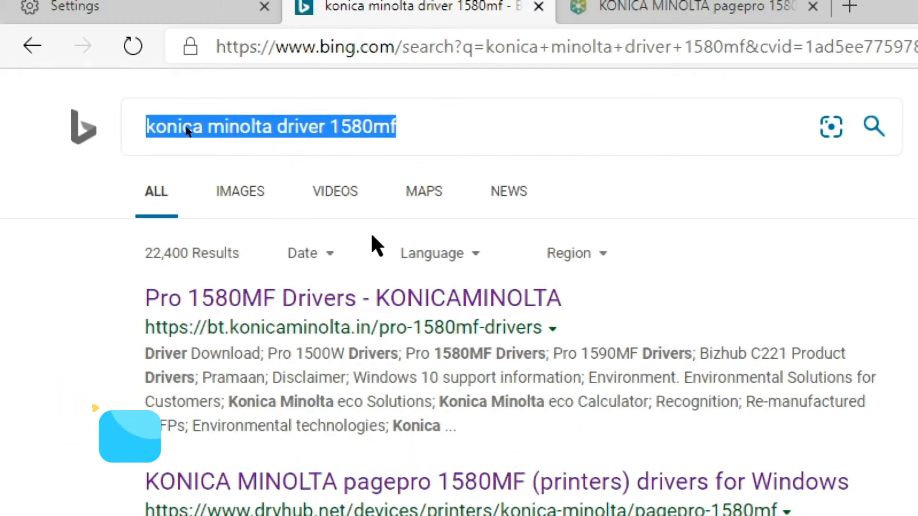
{"action": "scroll", "scroll_direction": "down", "scroll_amount": 3}
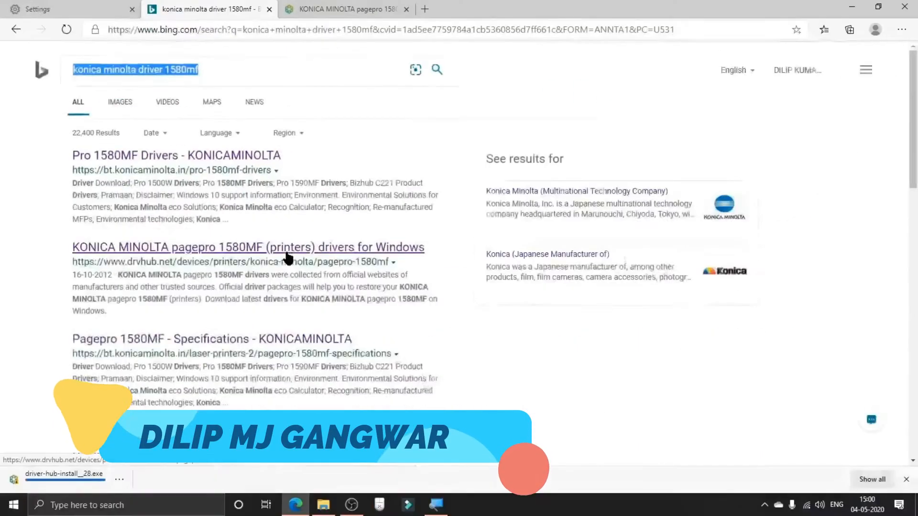
{"action": "left_click", "coordinate": [248, 247]}
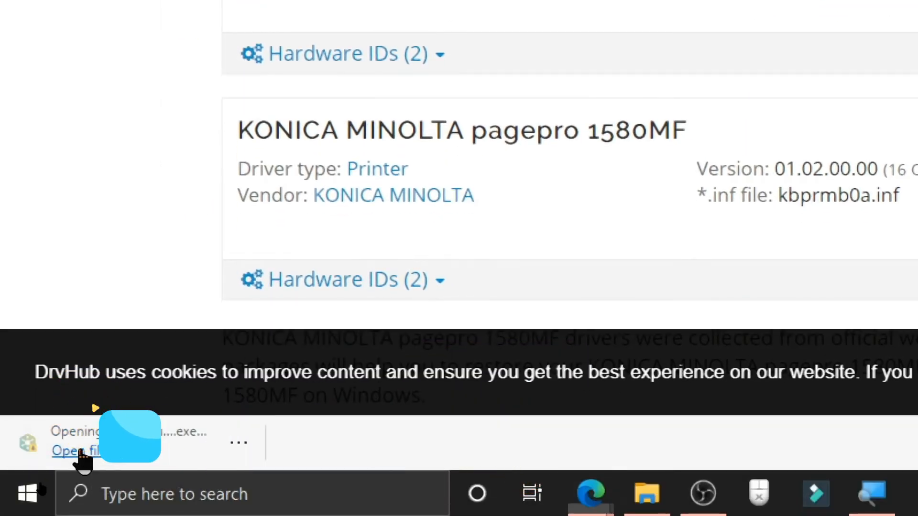
{"action": "left_click", "coordinate": [74, 450]}
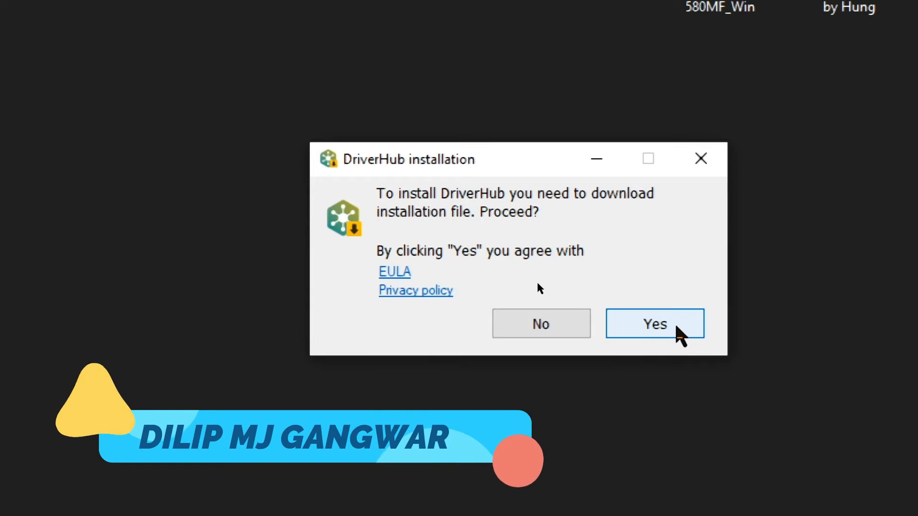
Step: Agree to download the DriverHub installation file and confirm English as the setup language
{"action": "left_click", "coordinate": [654, 323]}
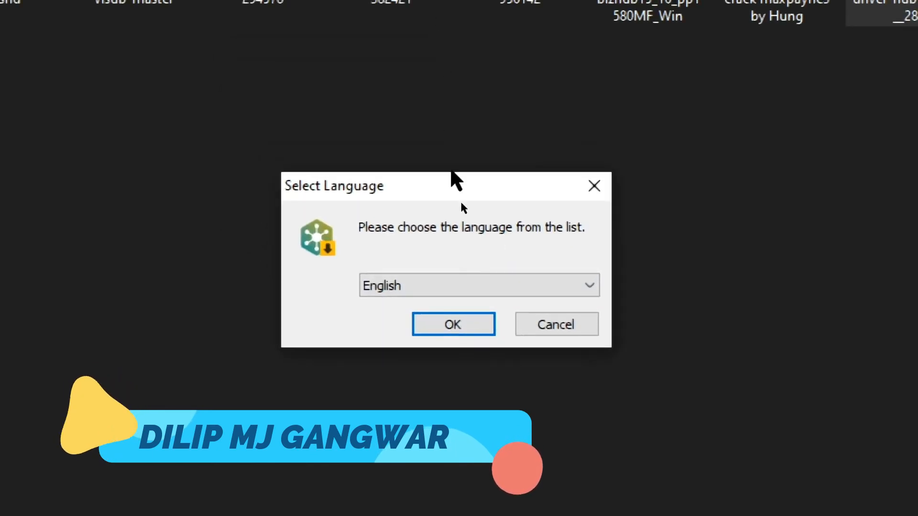
{"action": "left_click", "coordinate": [452, 323]}
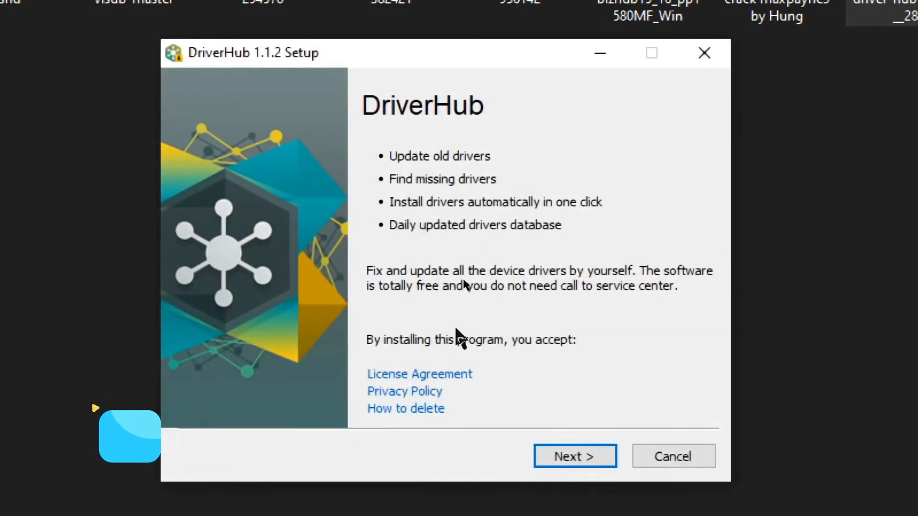
Step: Install DriverHub 1.1.2 to the default folder, decline the Opera and World of Tanks offers, and finish
{"action": "left_click", "coordinate": [574, 456]}
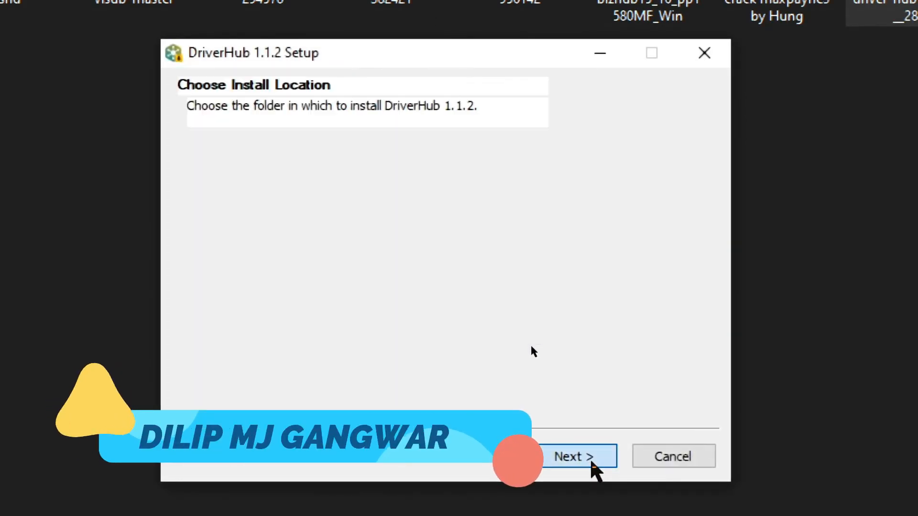
{"action": "left_click", "coordinate": [574, 457]}
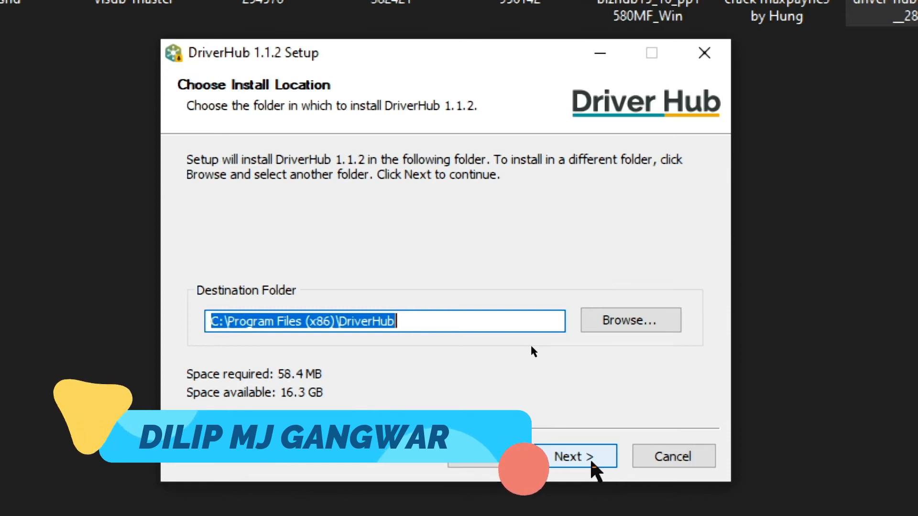
{"action": "left_click", "coordinate": [573, 456]}
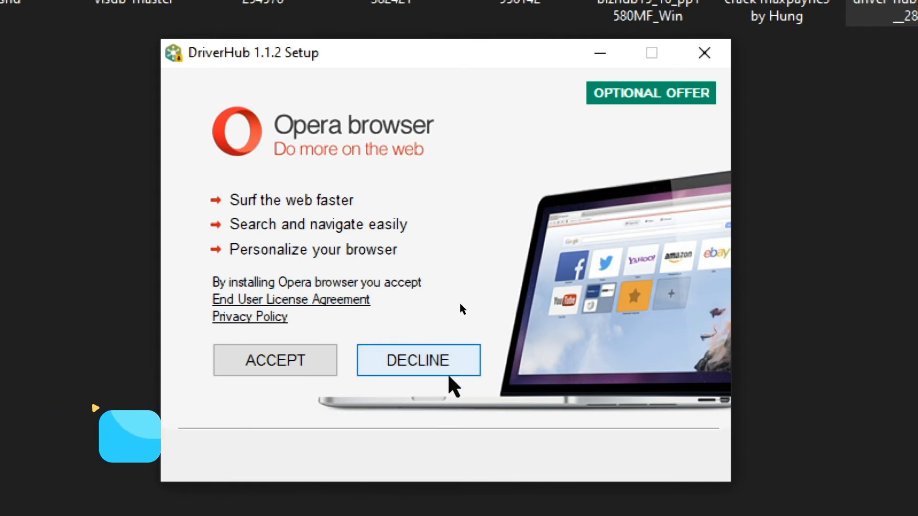
{"action": "left_click", "coordinate": [417, 360]}
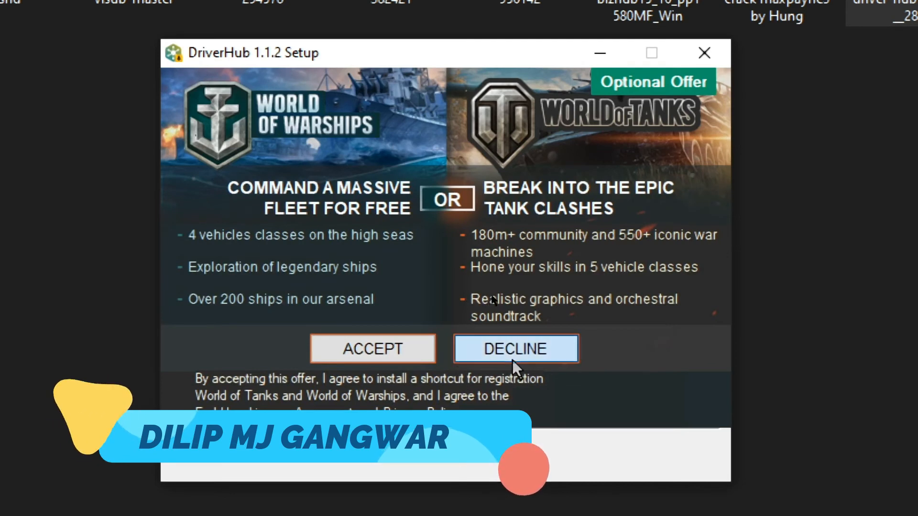
{"action": "left_click", "coordinate": [515, 349]}
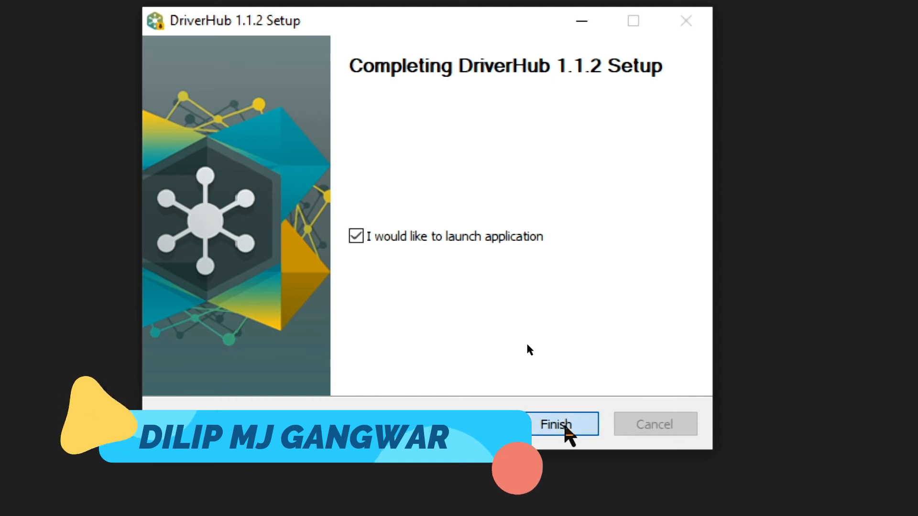
{"action": "left_click", "coordinate": [555, 424]}
{"action": "type", "text": "print"}
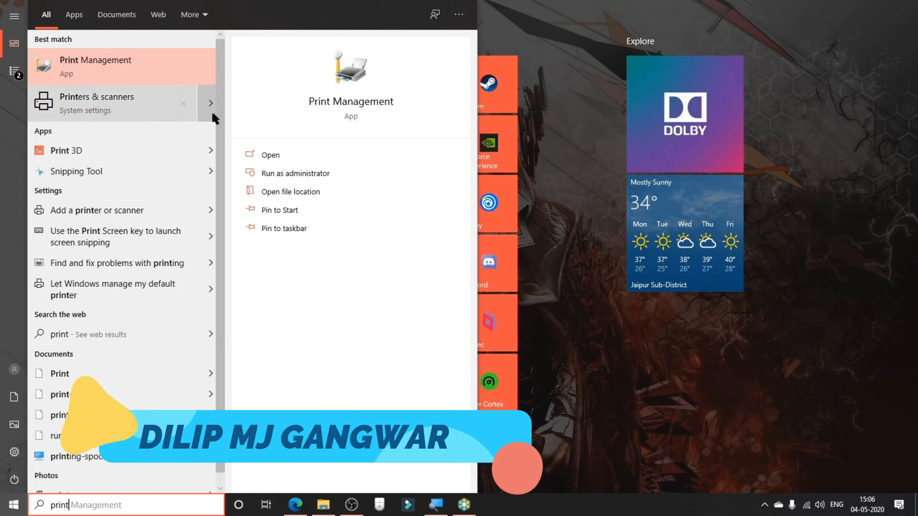
Step: Open Printers & scanners from the Start menu 'print' search results
{"action": "left_click", "coordinate": [96, 102]}
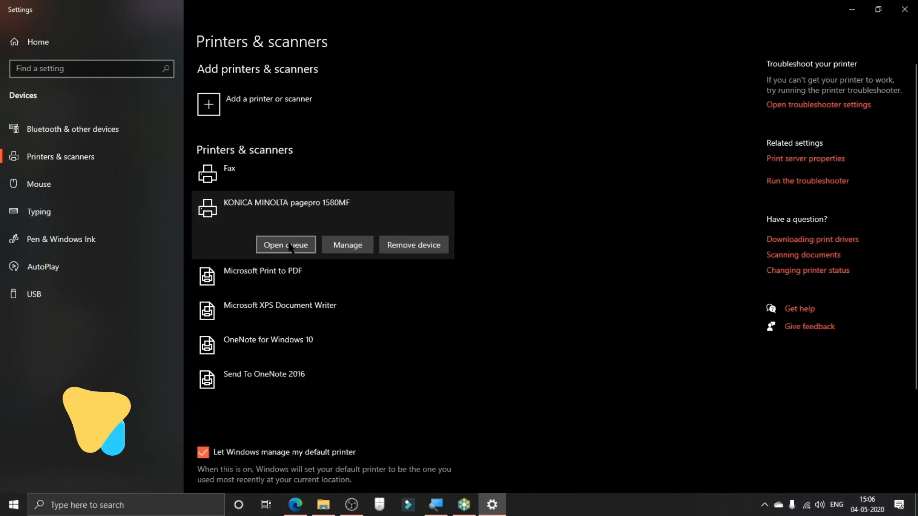
Step: Set the KONICA MINOLTA pagepro 1580MF as default printer and return to the printer list
{"action": "left_click", "coordinate": [347, 245]}
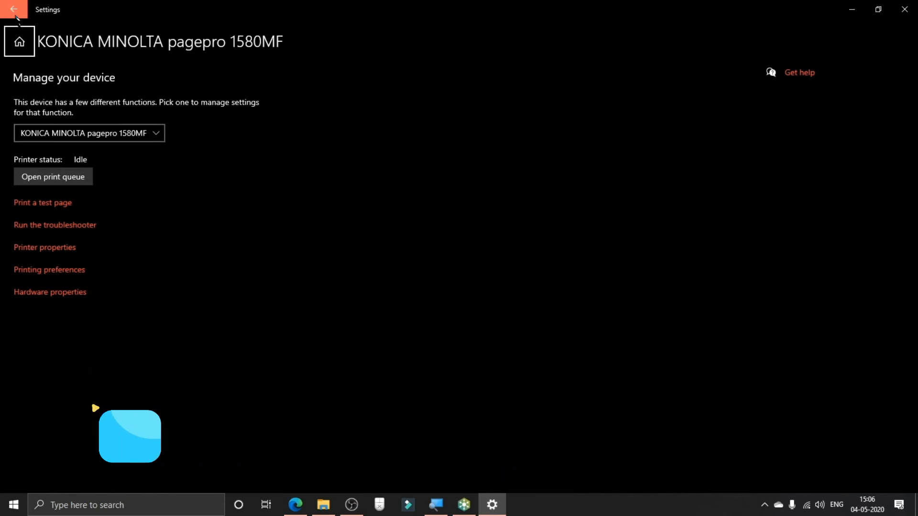
{"action": "left_click", "coordinate": [14, 10]}
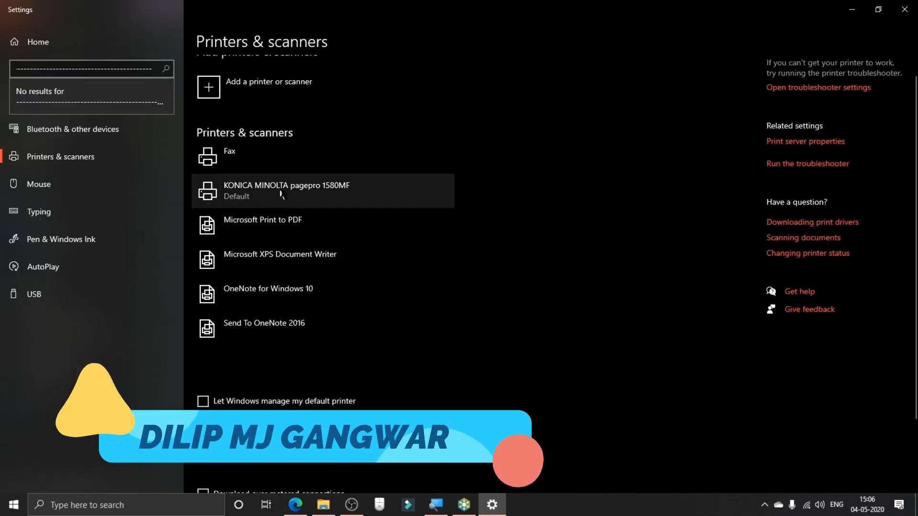